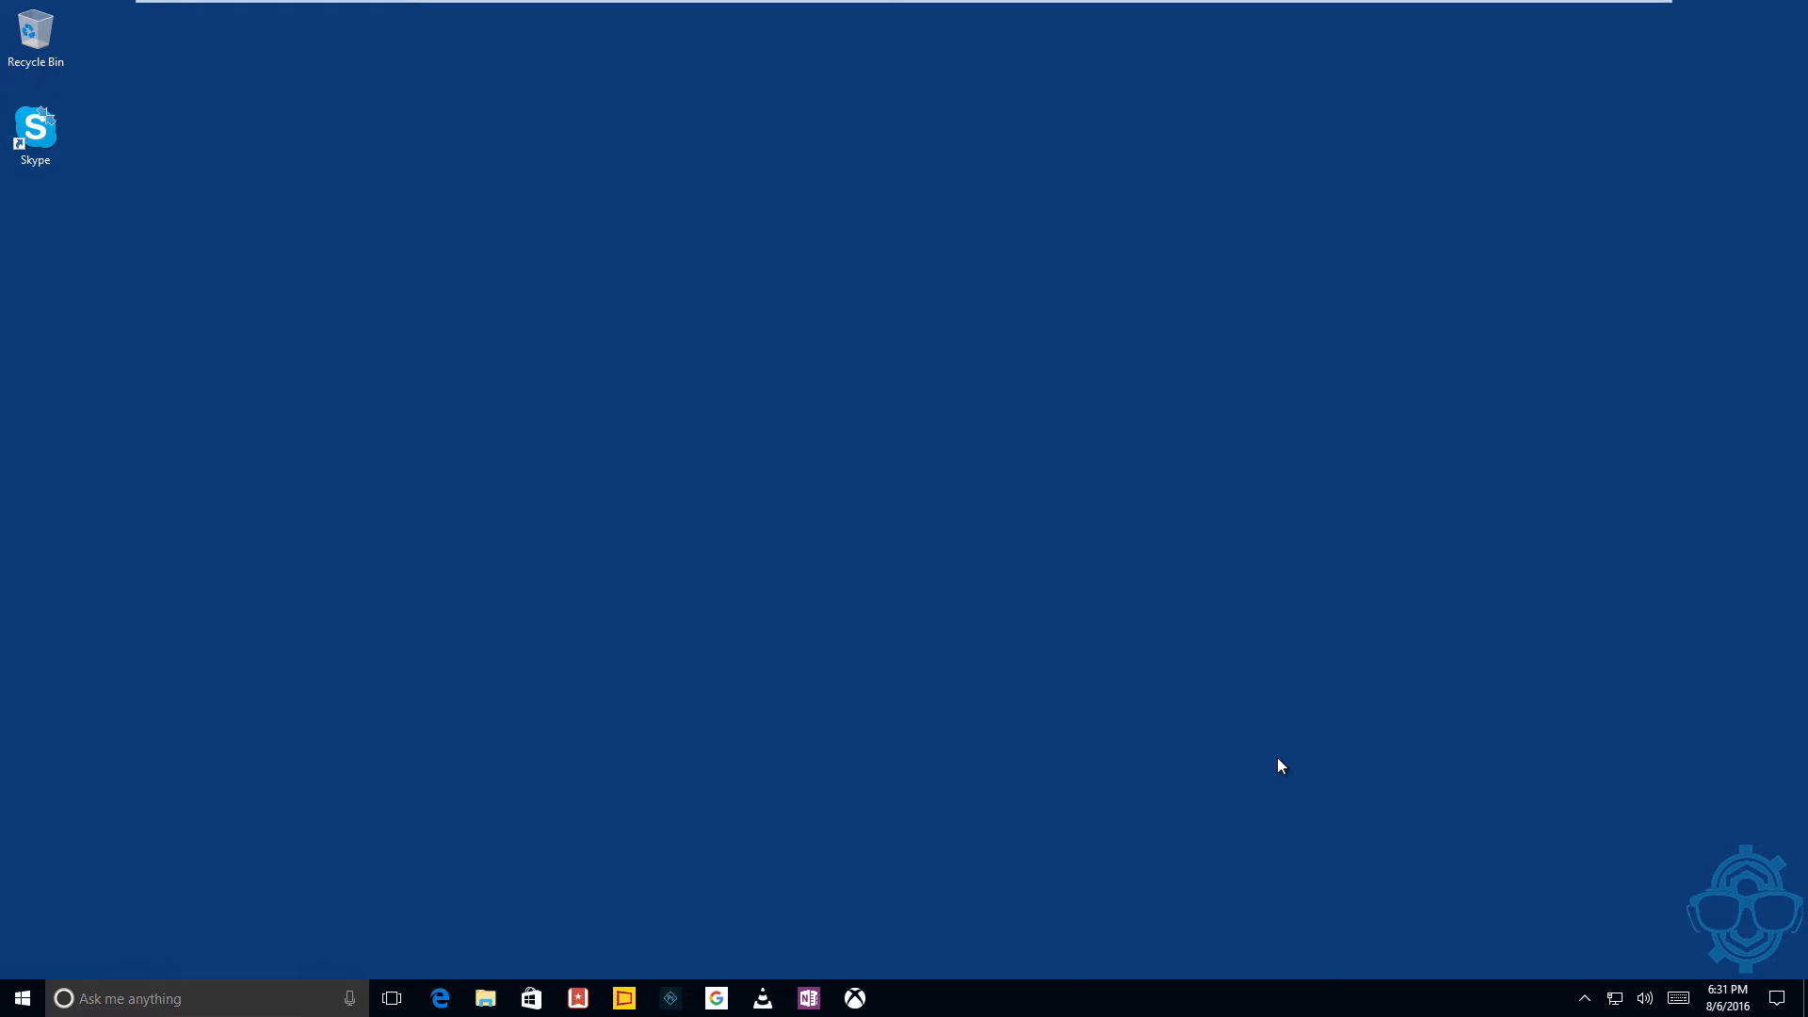
mouse_move(1676, 876)
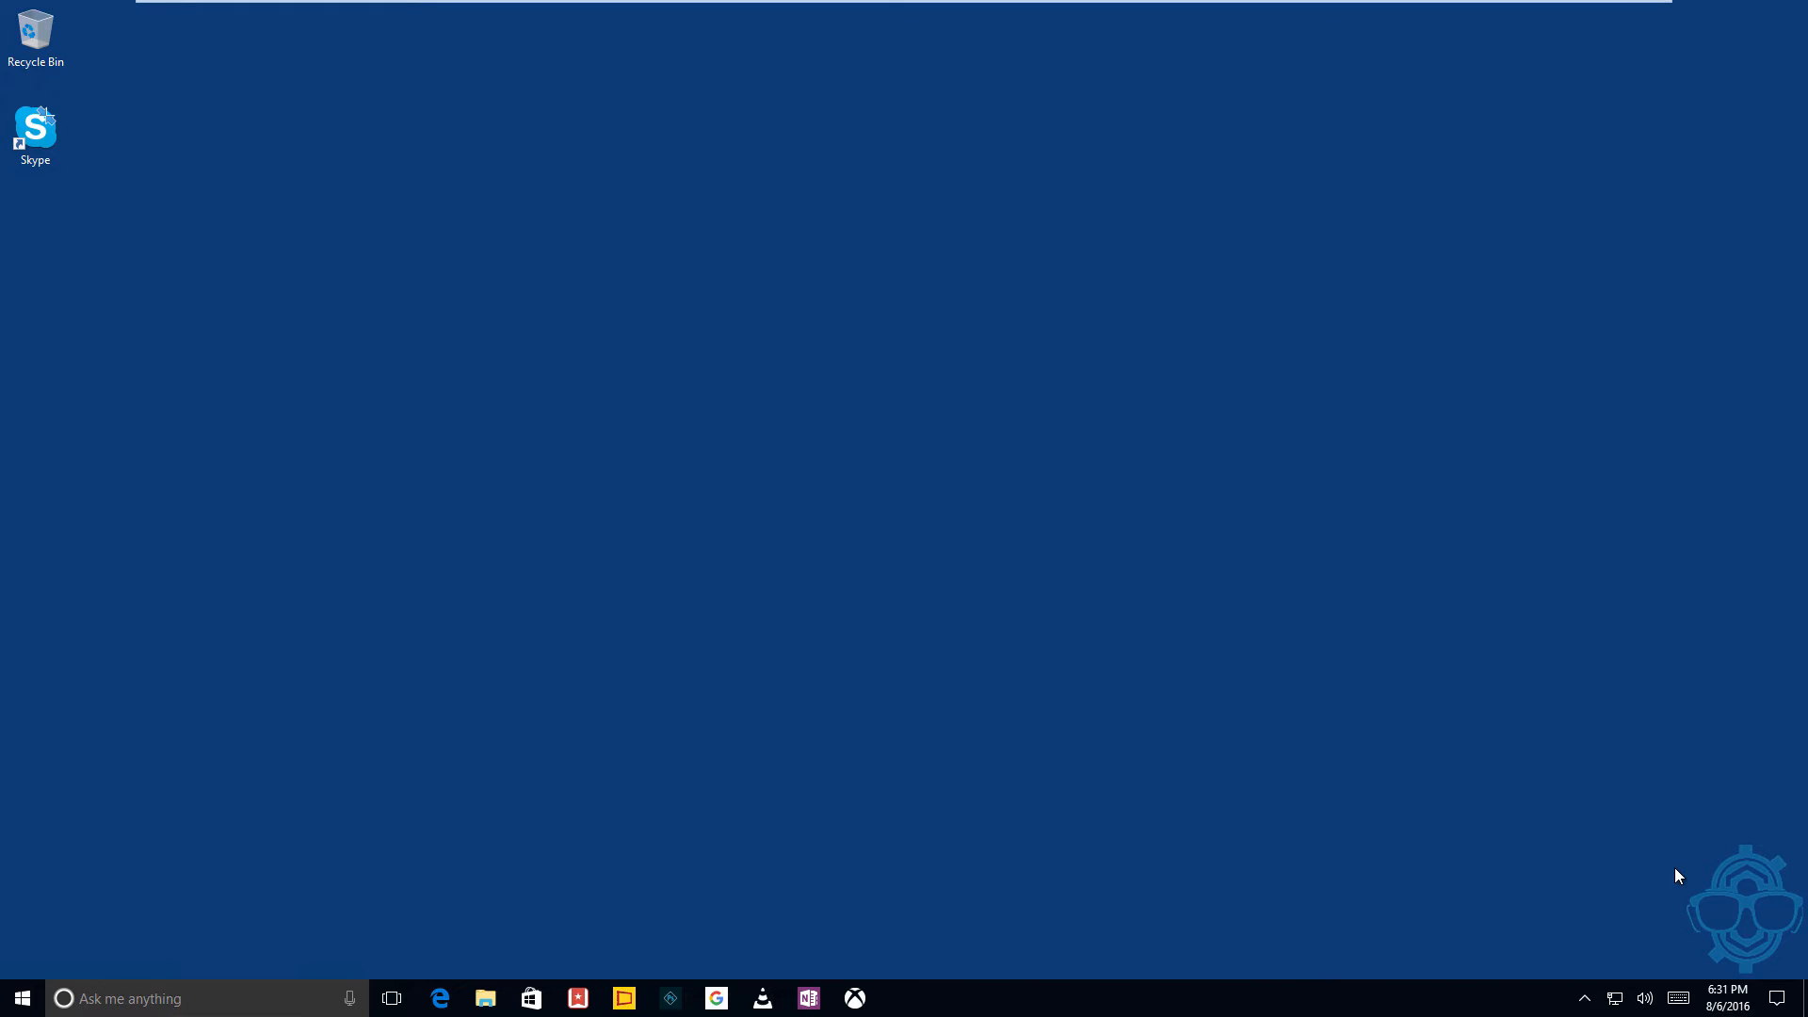
- Launch Windows Settings from the Start menu on the desktop
left_click(21, 997)
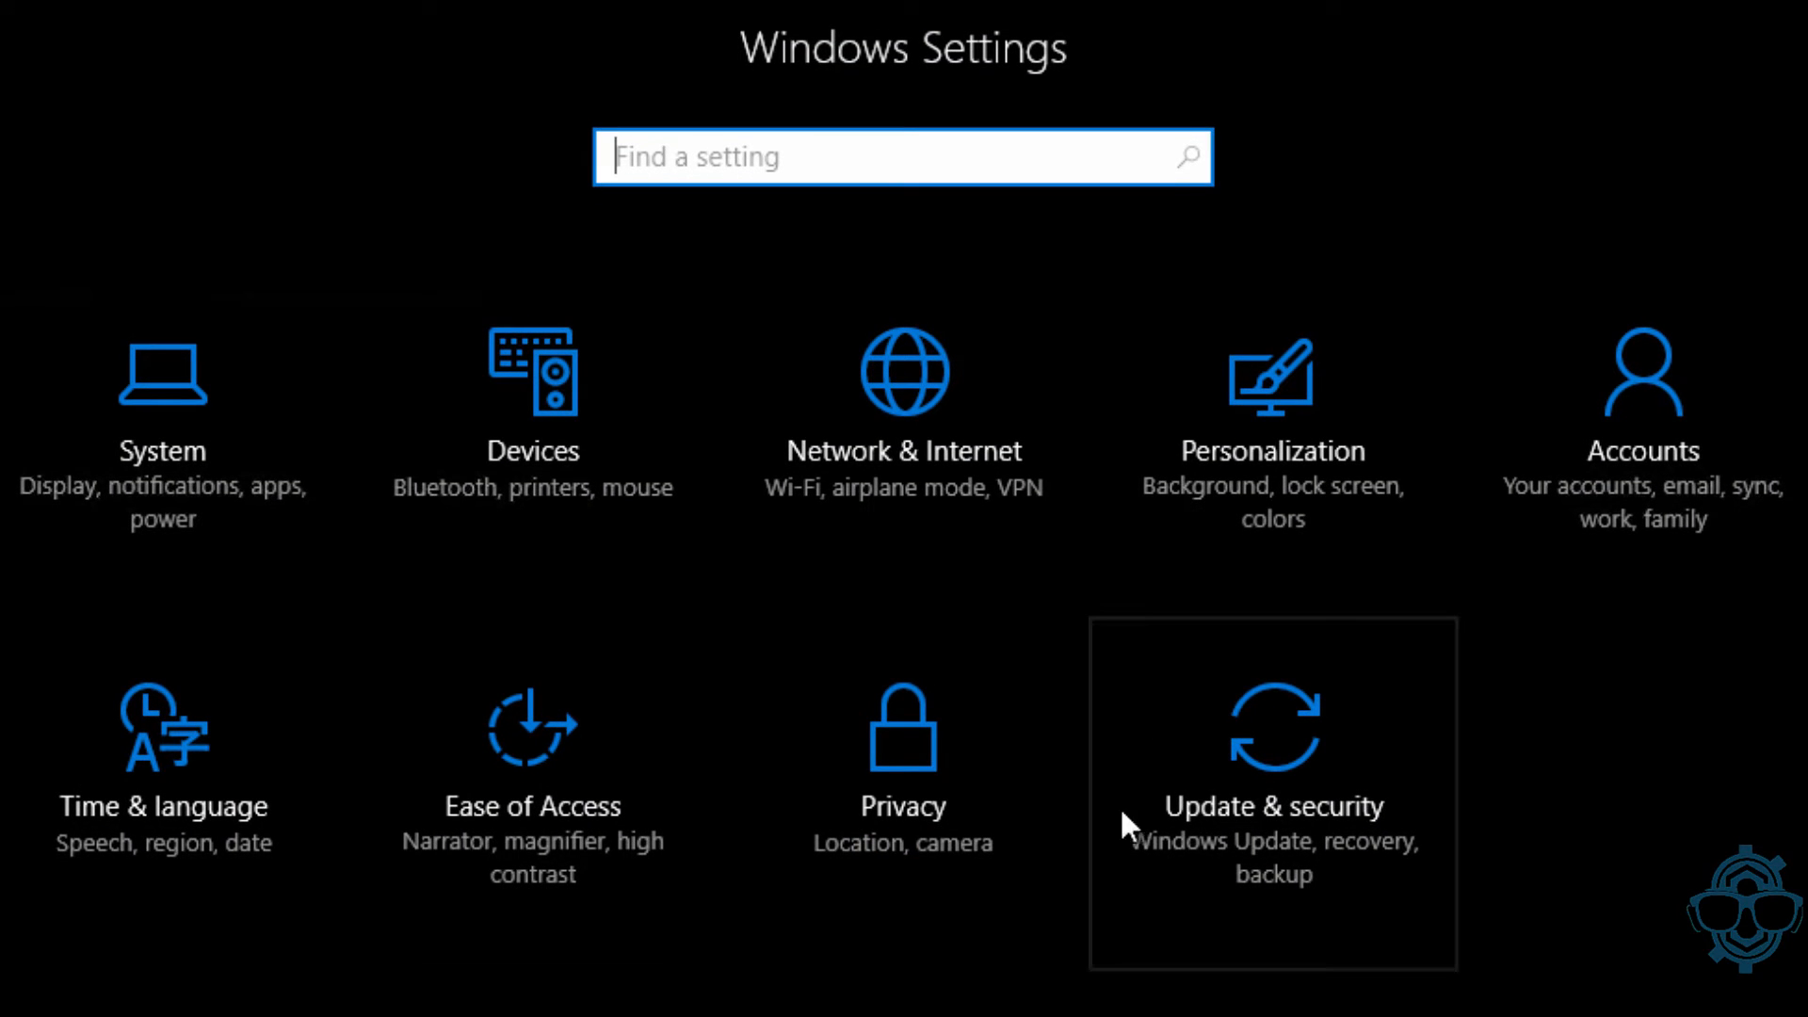
- Go to Update & security and open Active hours (8:00 AM to 5:00 PM)
left_click(1272, 806)
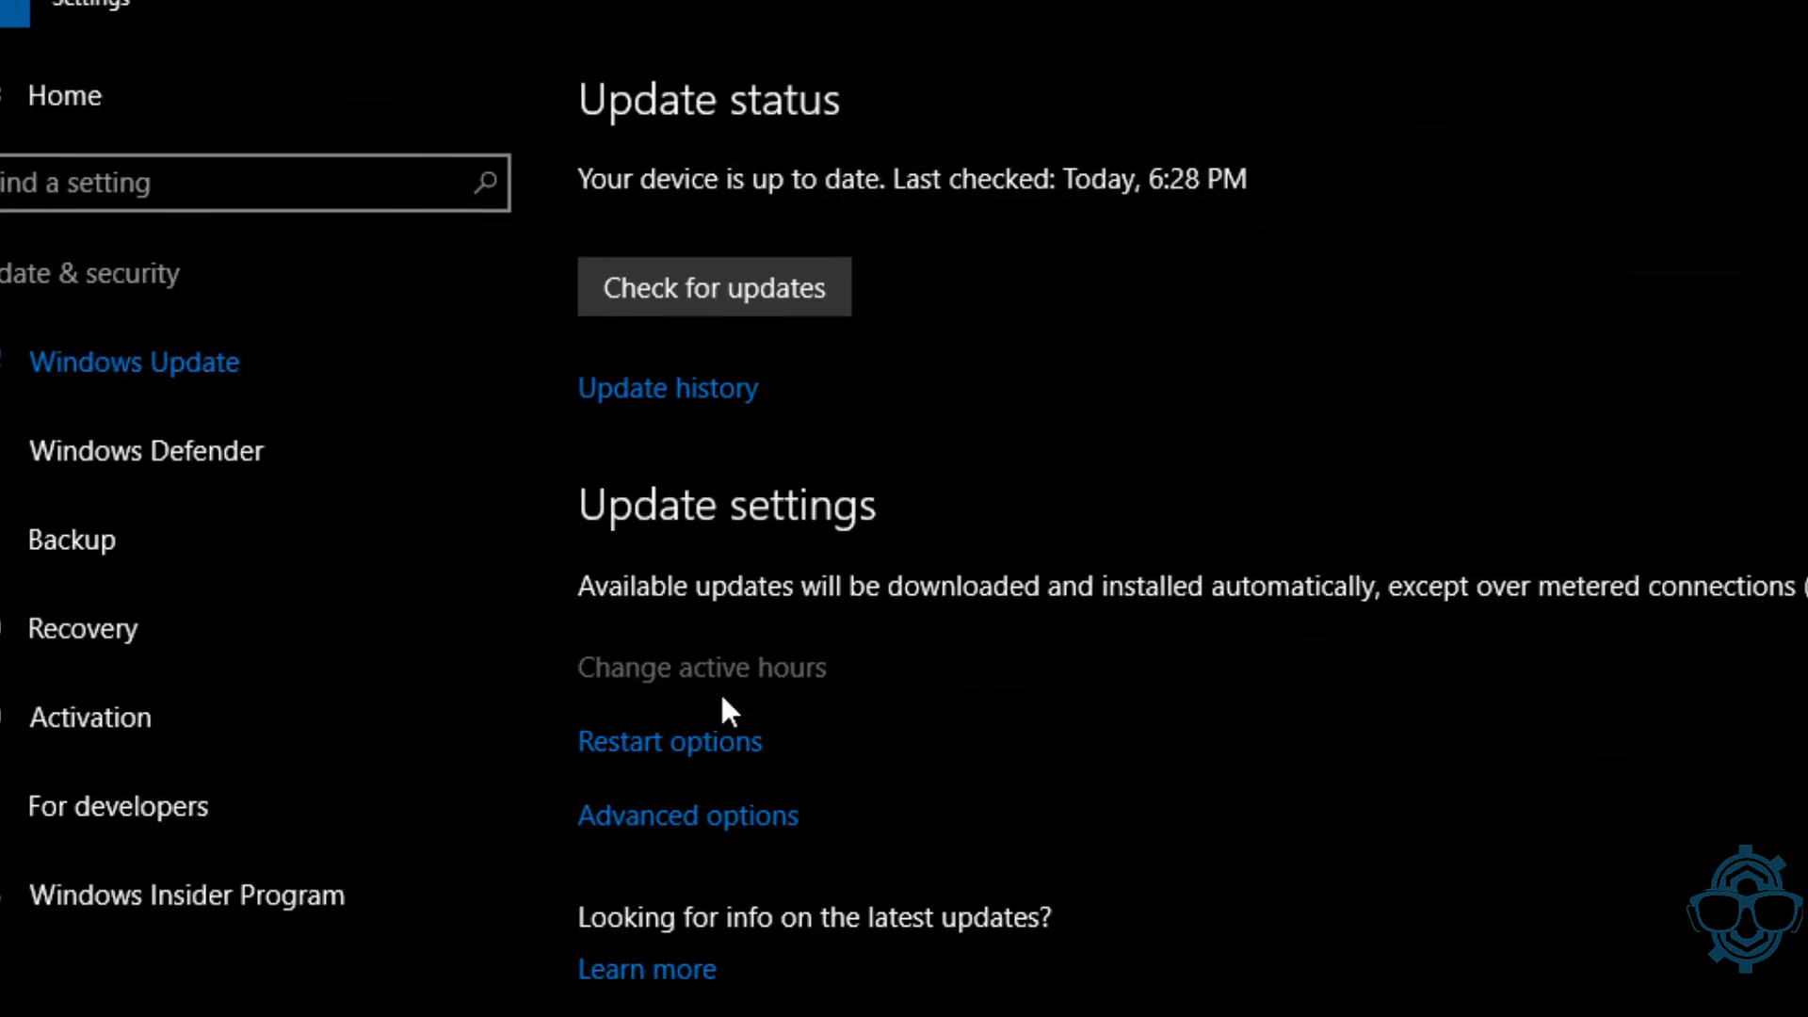
left_click(700, 667)
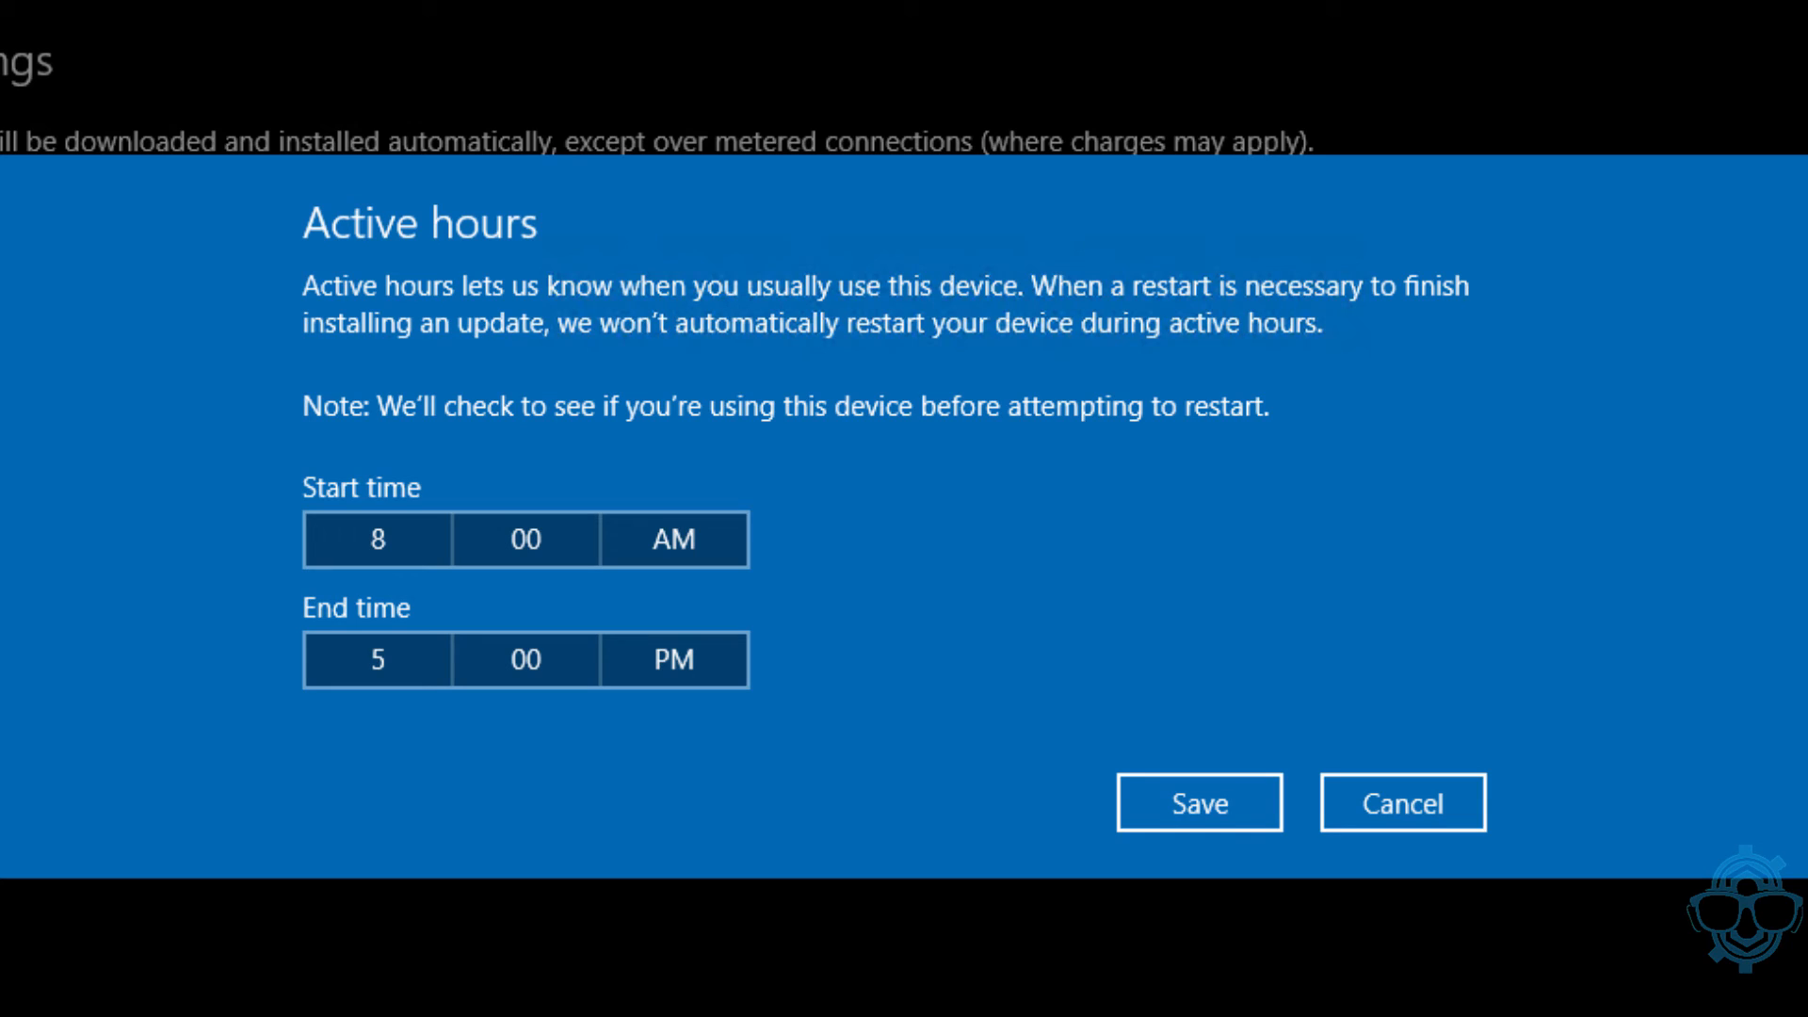
mouse_move(964, 739)
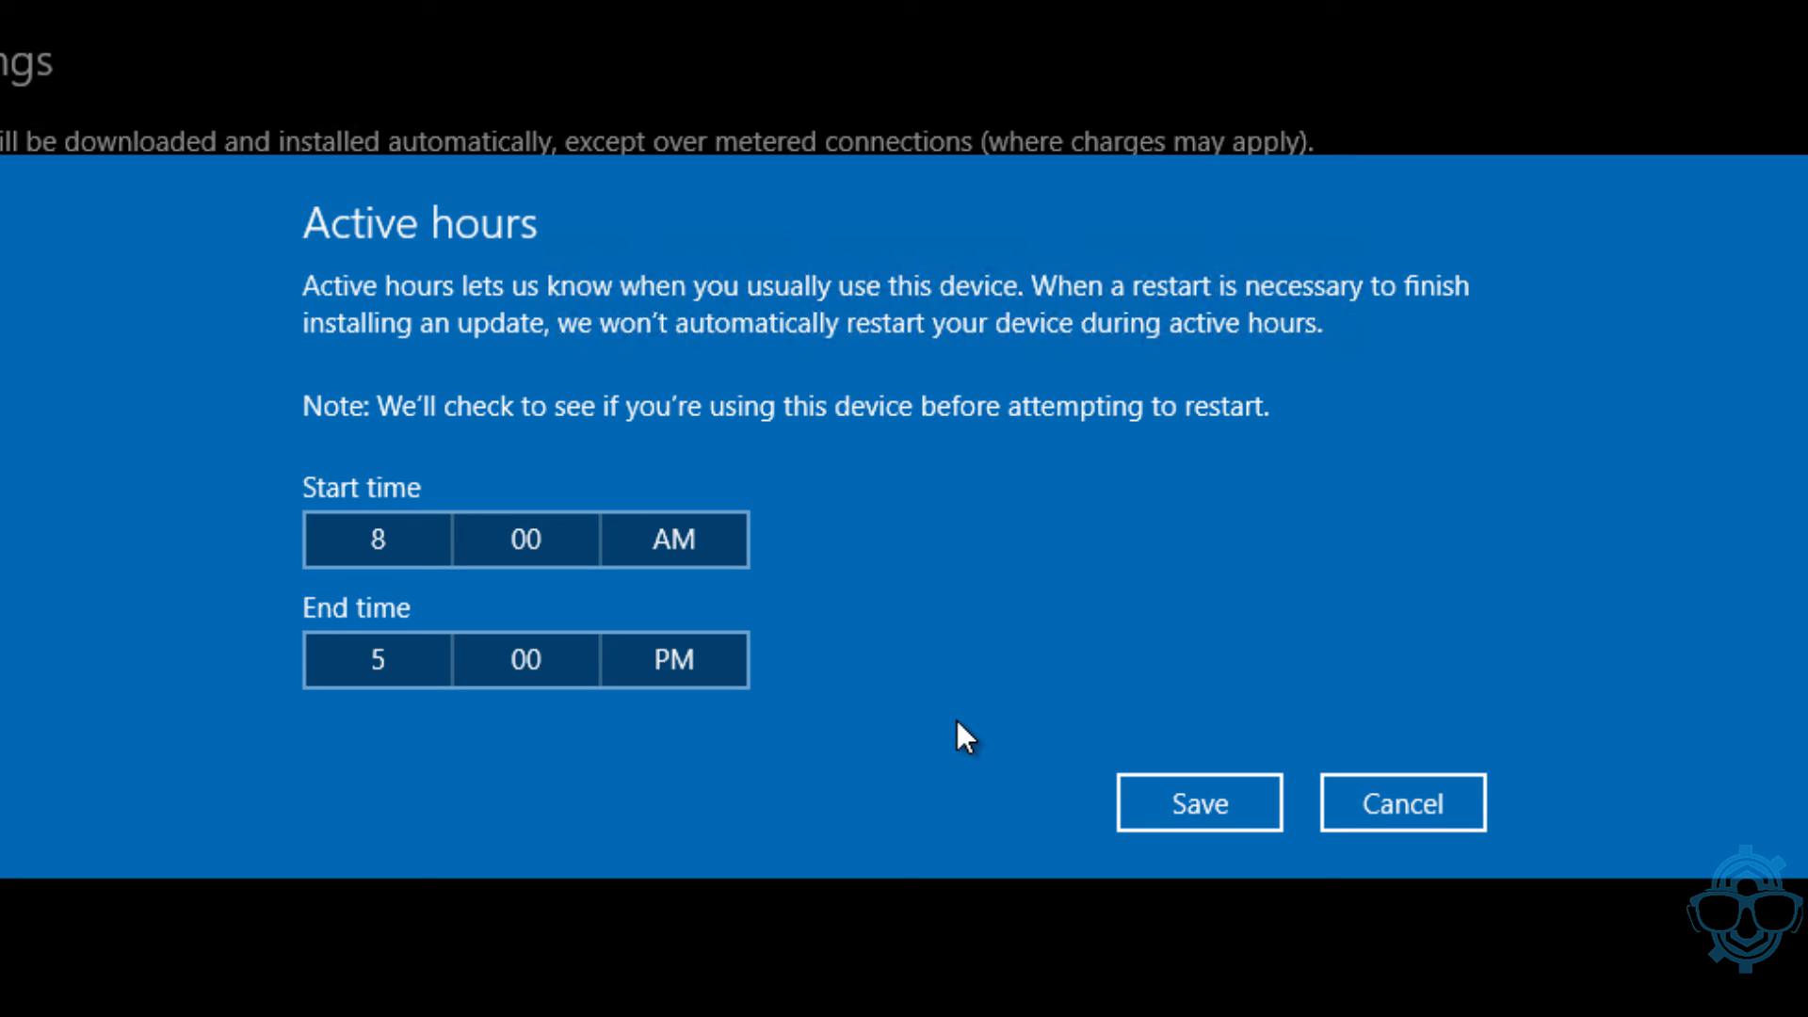